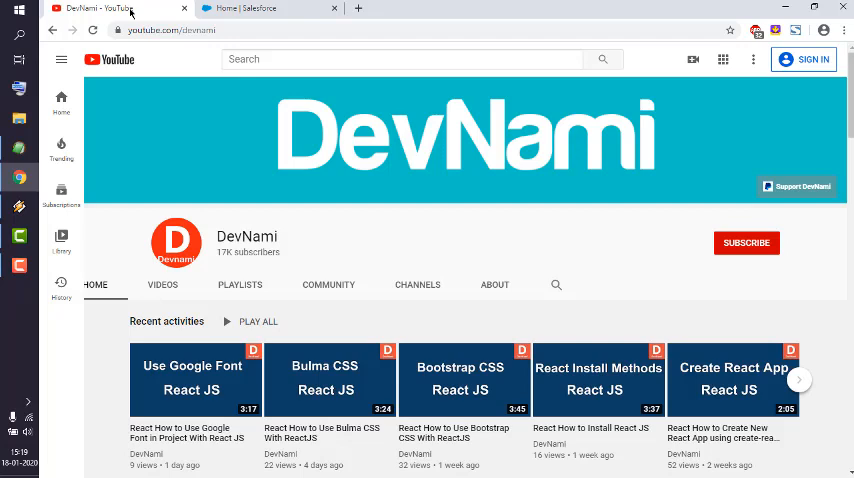
mouse_move(238, 20)
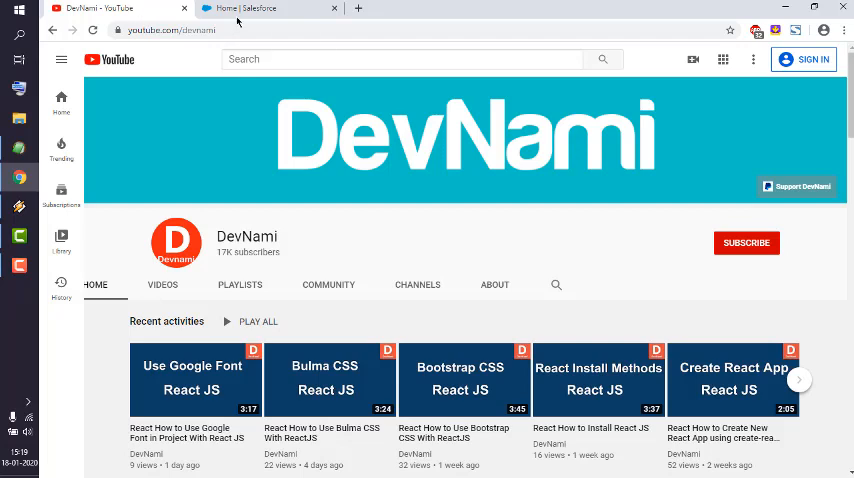
Step: Switch to Salesforce Setup and search Quick Find for "my domain"
click(264, 8)
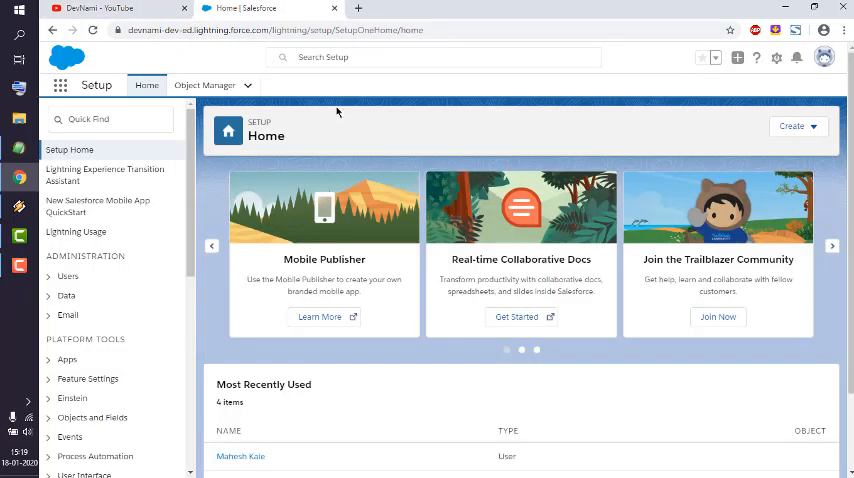
click(110, 118)
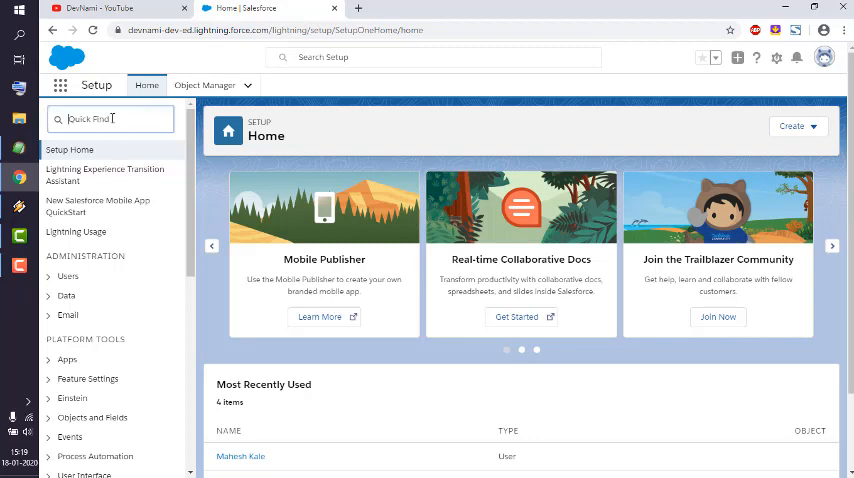
text(my domain)
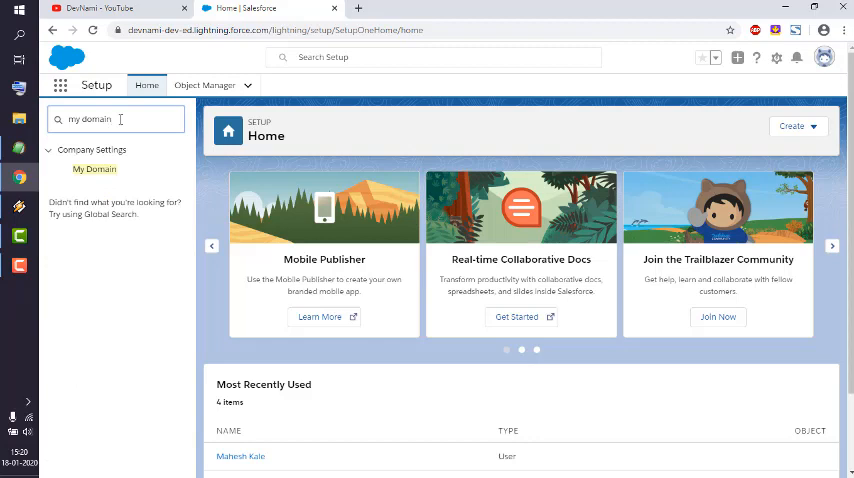
mouse_move(92, 168)
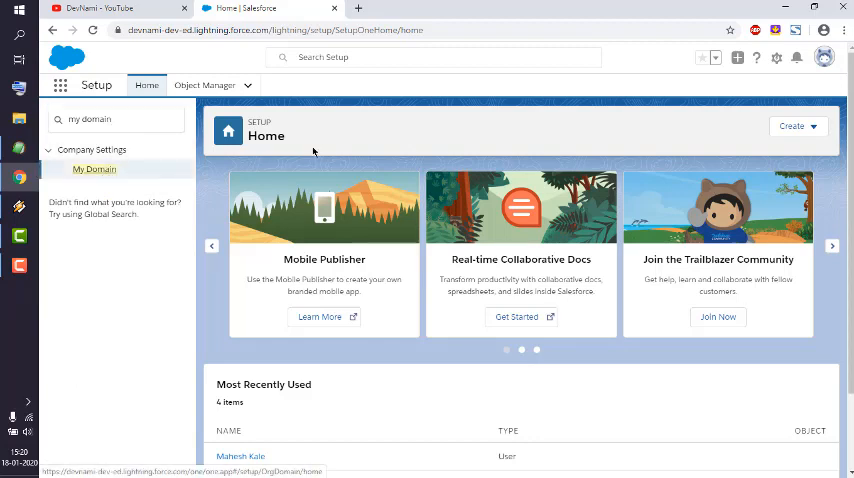
mouse_move(116, 188)
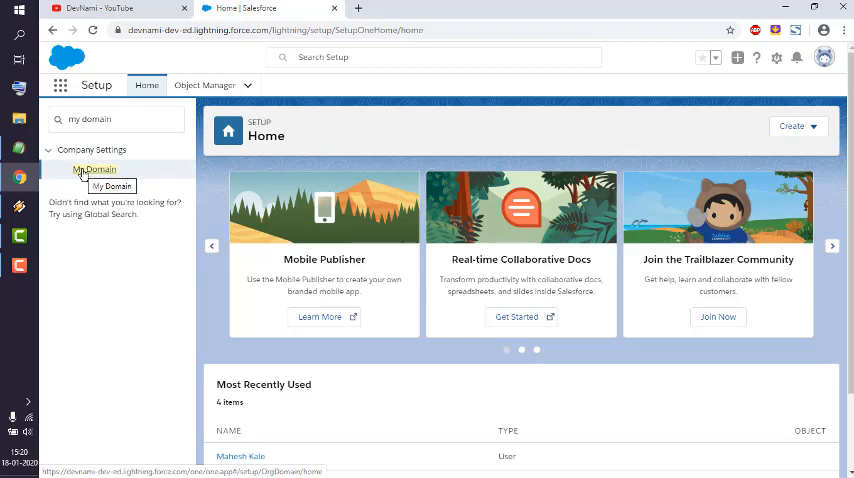
Step: Open My Domain under Company Settings and scroll to the Deploy to Users button
click(94, 168)
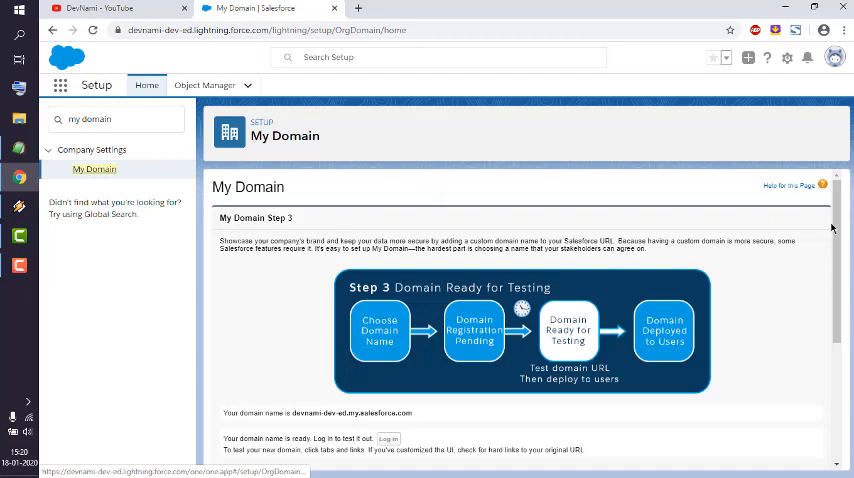
scroll(down, 3)
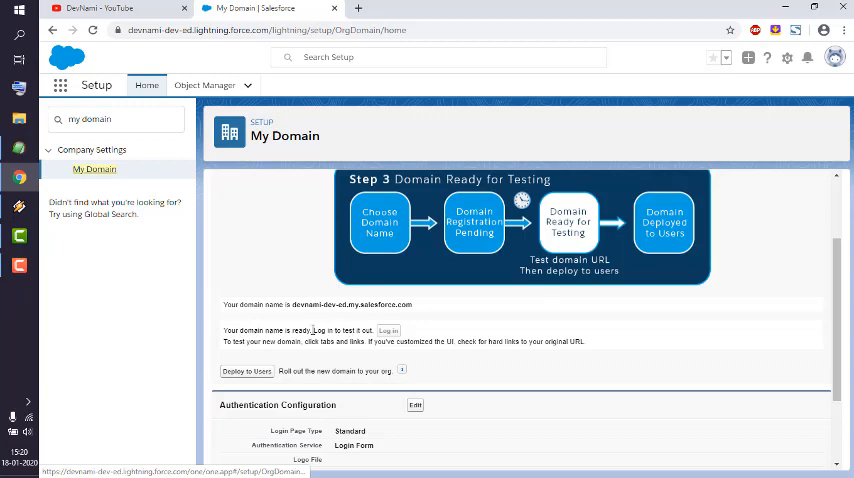
mouse_move(392, 340)
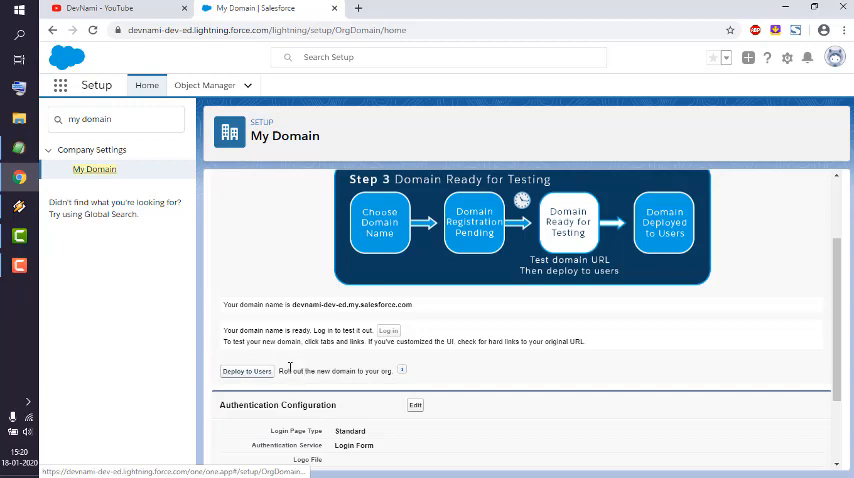
mouse_move(252, 376)
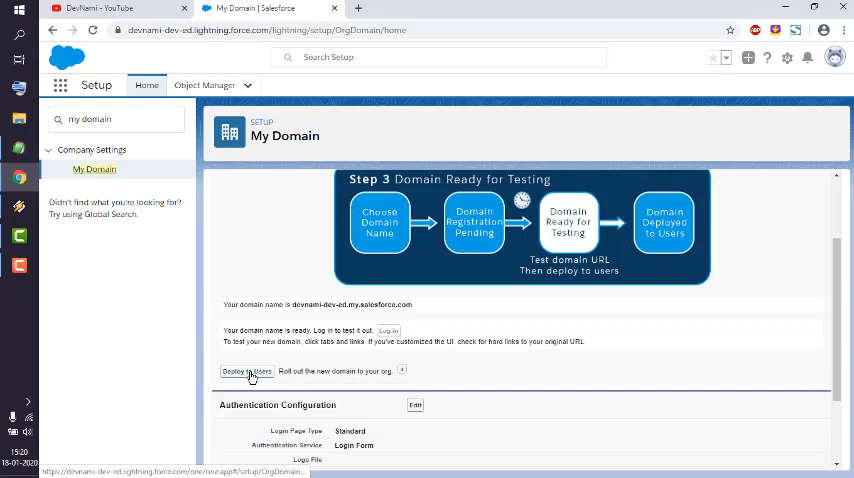
Step: Deploy the custom domain to all users and confirm the irreversible-deployment warning
click(246, 372)
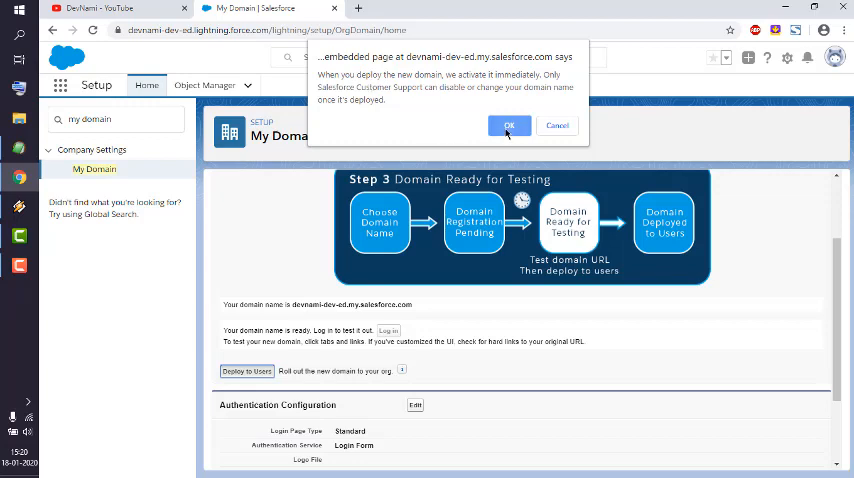
click(508, 124)
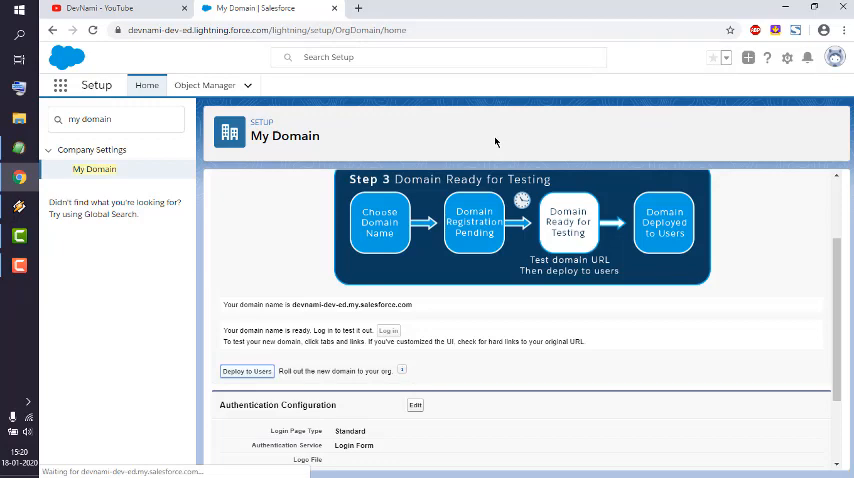
Step: Review the Step 4 page's My Domain Settings and Authentication Configuration after deployment
click(246, 372)
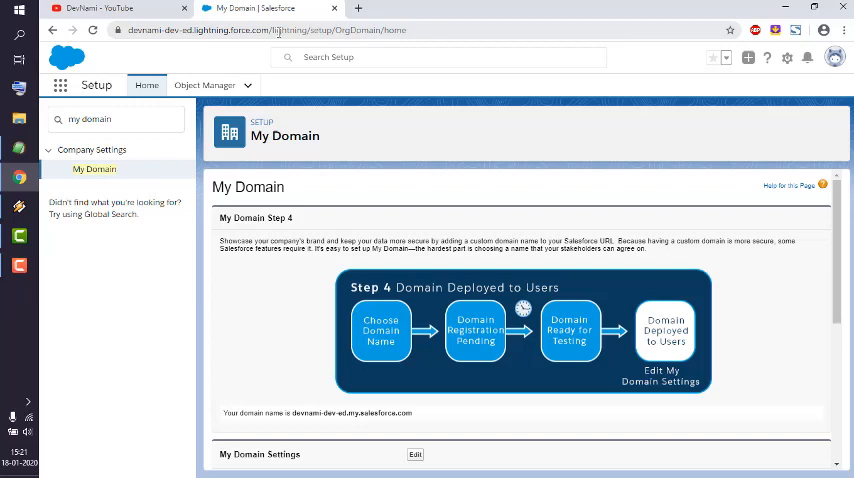
scroll(down, 3)
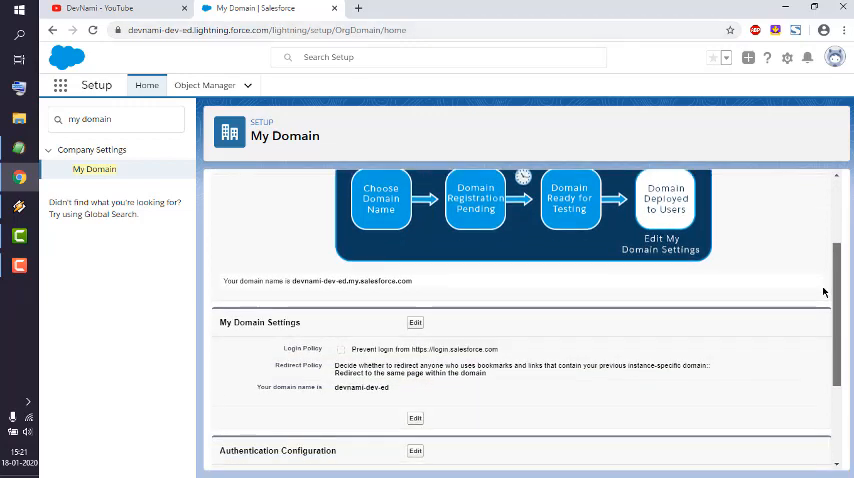
scroll(down, 3)
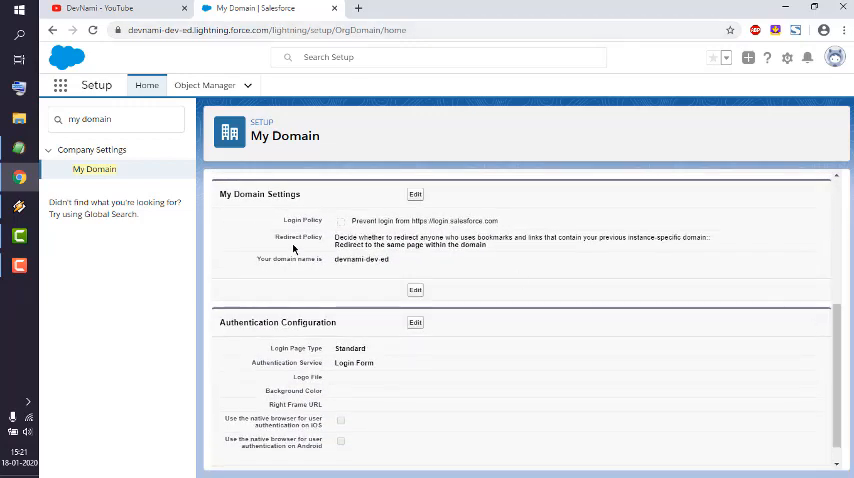
mouse_move(392, 316)
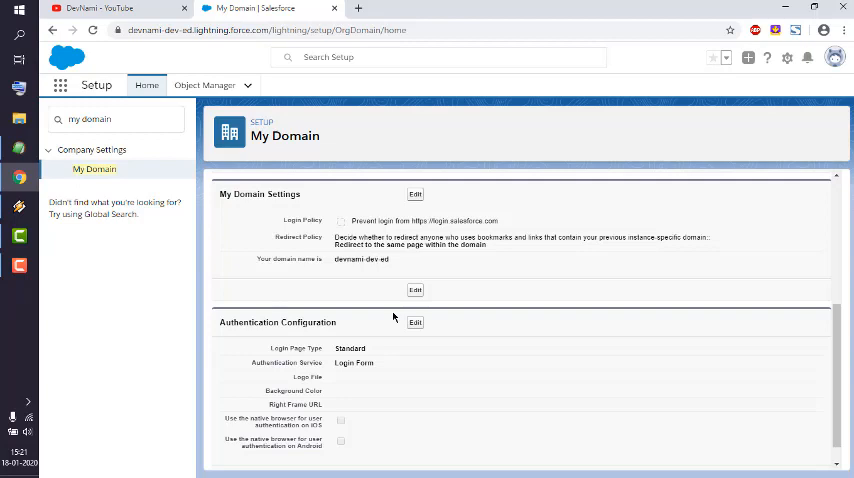